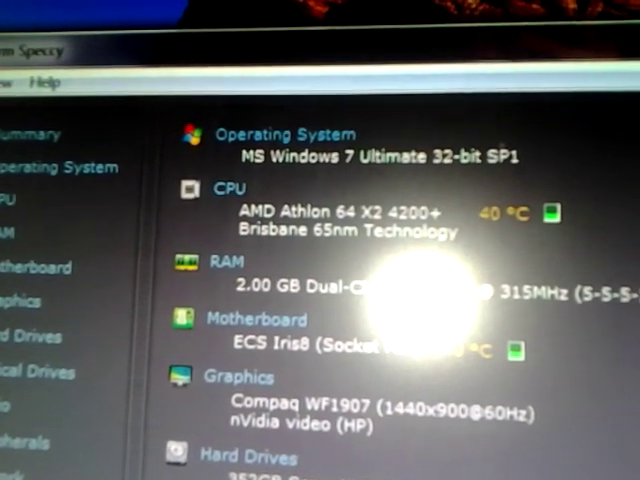
scroll("down", 3)
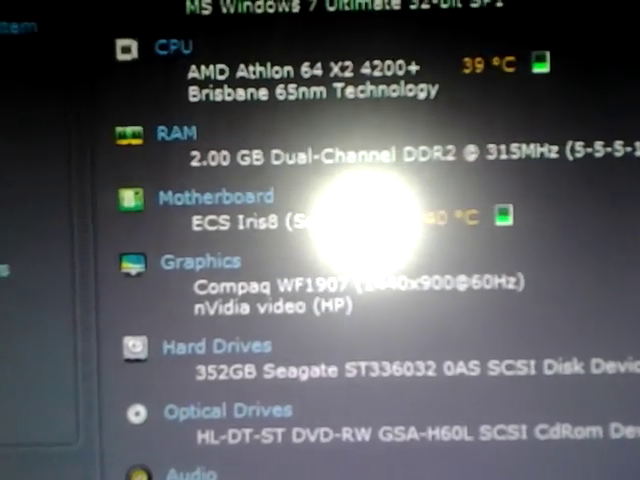
scroll("down", 3)
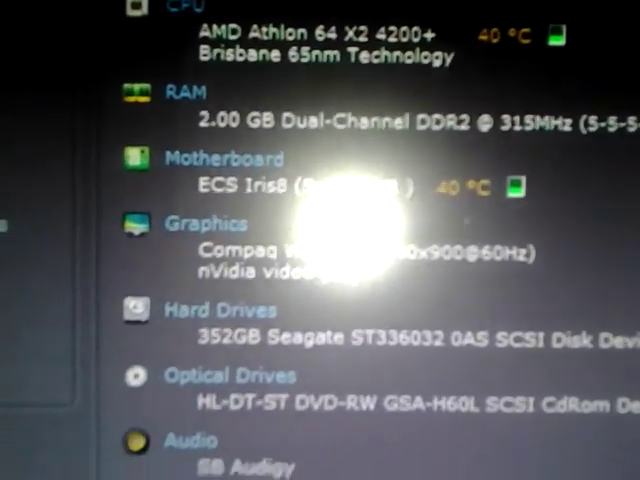